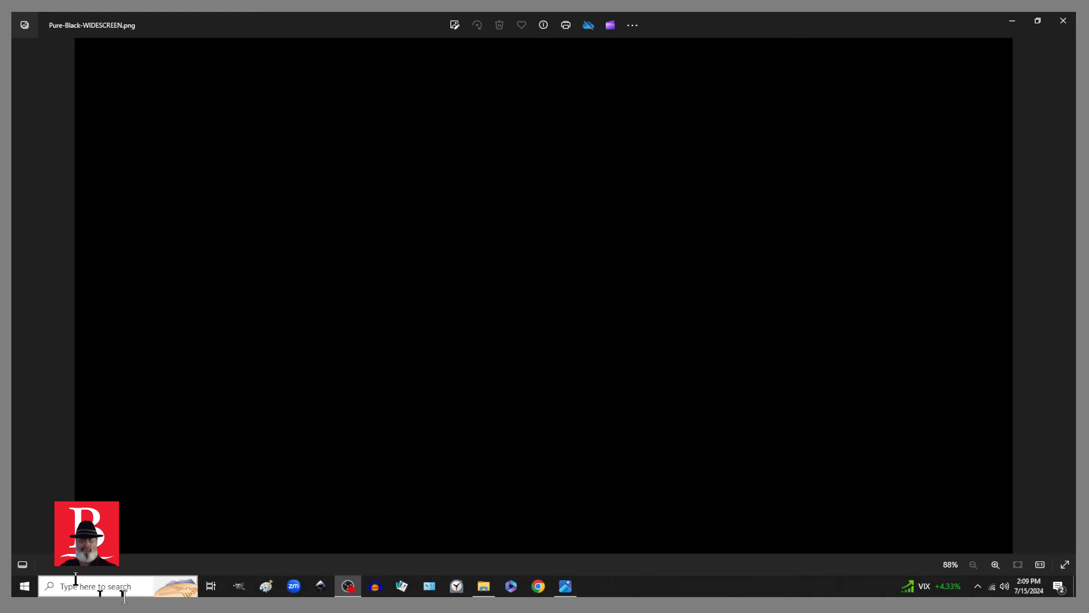
{"action": "mouse_move", "coordinate": [101, 585]}
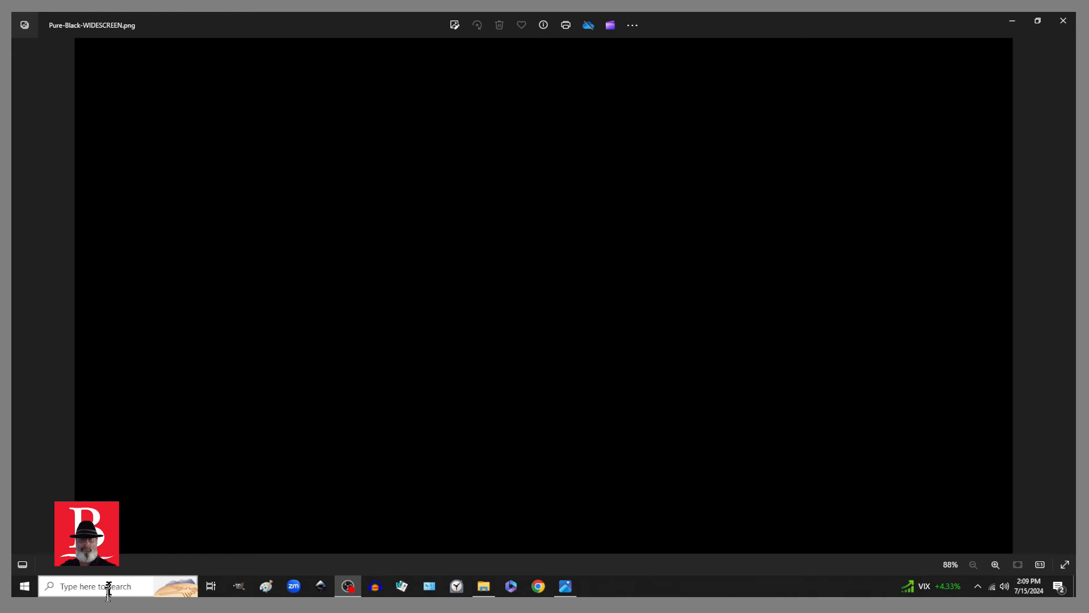
Select the DataCollection key so its AllowTelemetry DWORD value of 0 is displayed.
{"action": "left_click", "coordinate": [104, 586]}
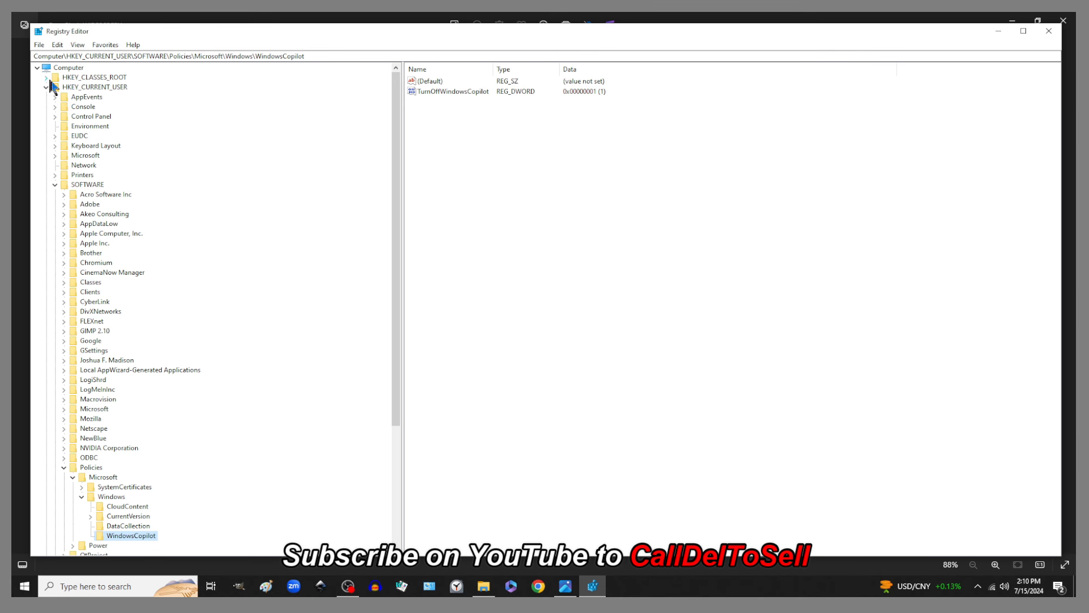
{"action": "mouse_move", "coordinate": [56, 94]}
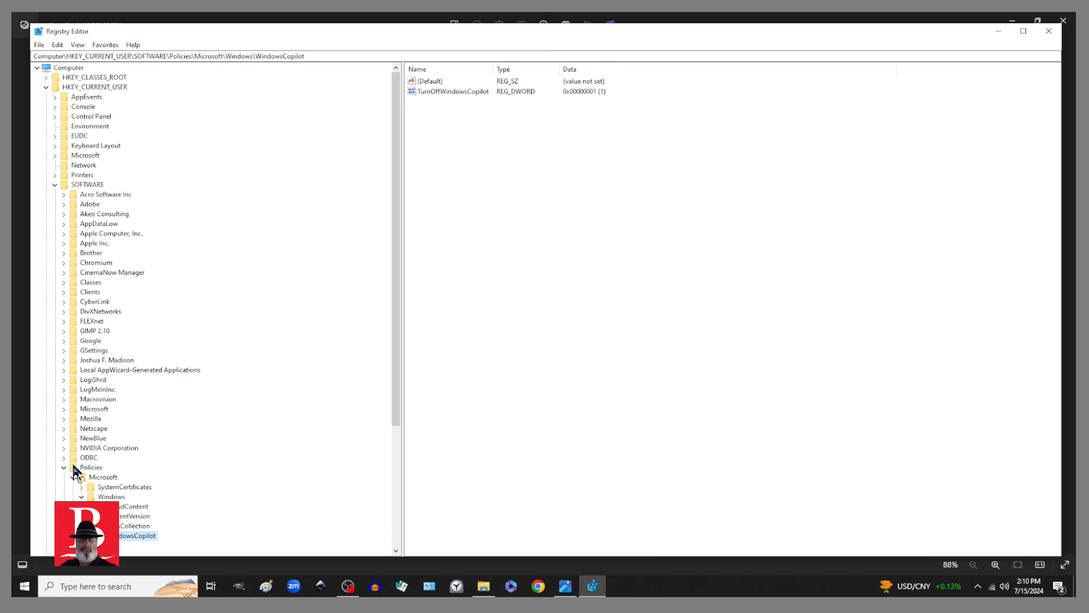
{"action": "mouse_move", "coordinate": [407, 368]}
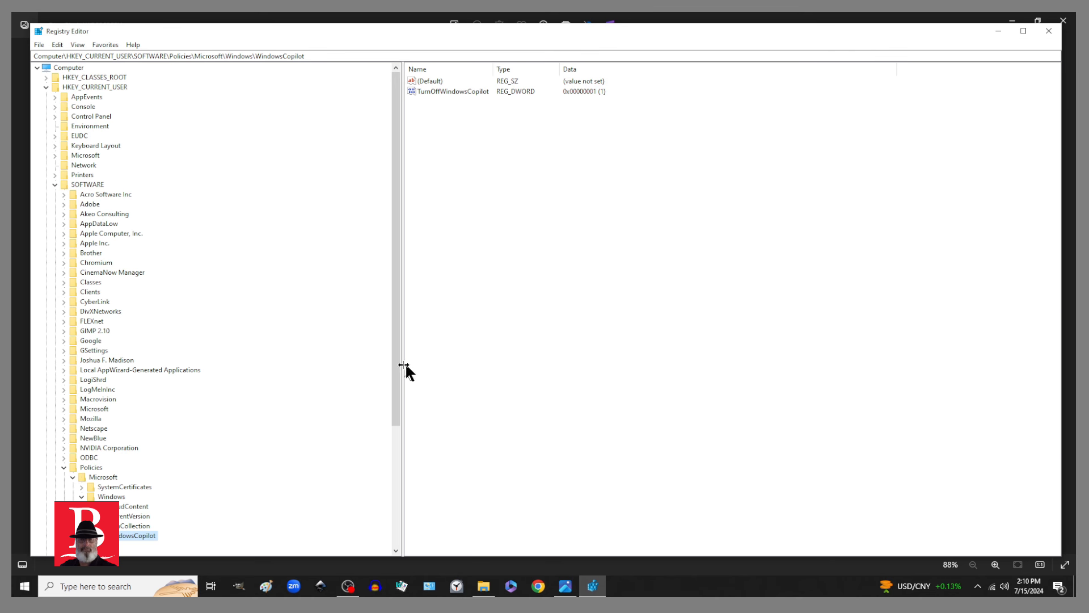
{"action": "scroll", "scroll_direction": "down", "scroll_amount": 3}
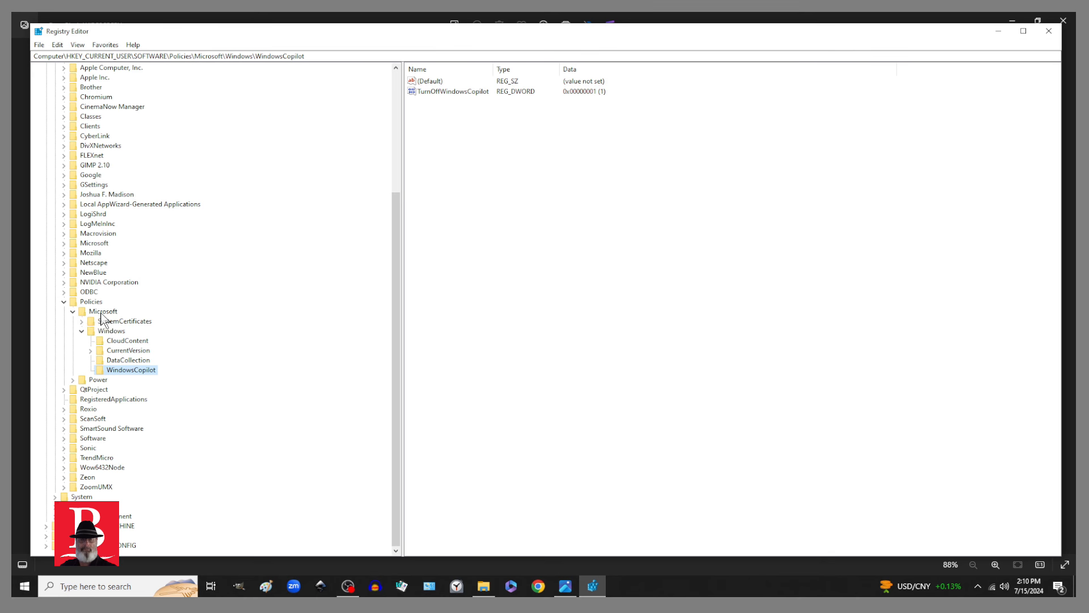
{"action": "mouse_move", "coordinate": [105, 340]}
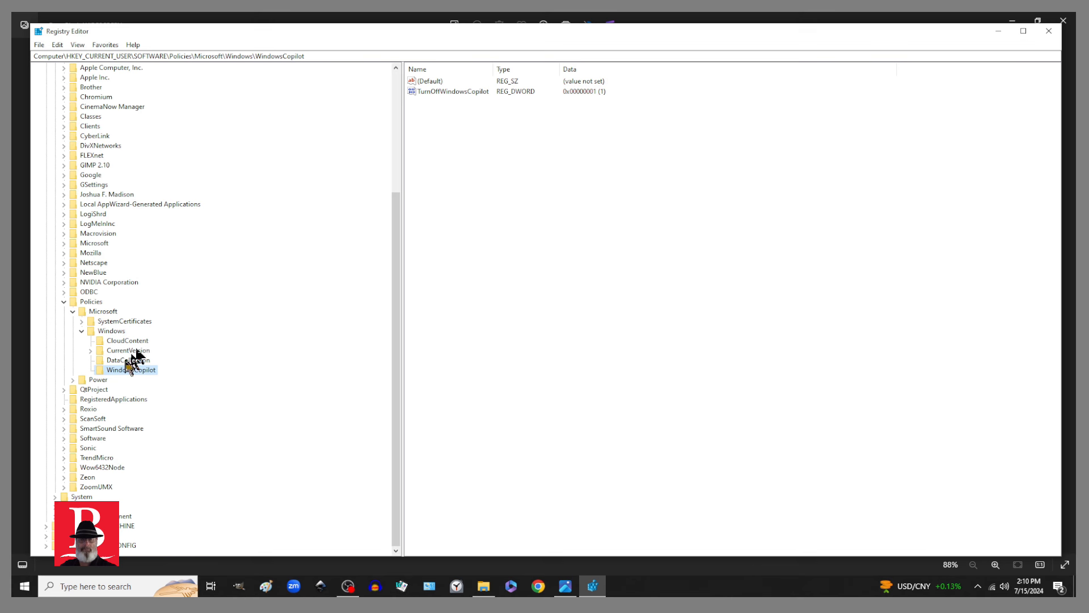
{"action": "mouse_move", "coordinate": [135, 367]}
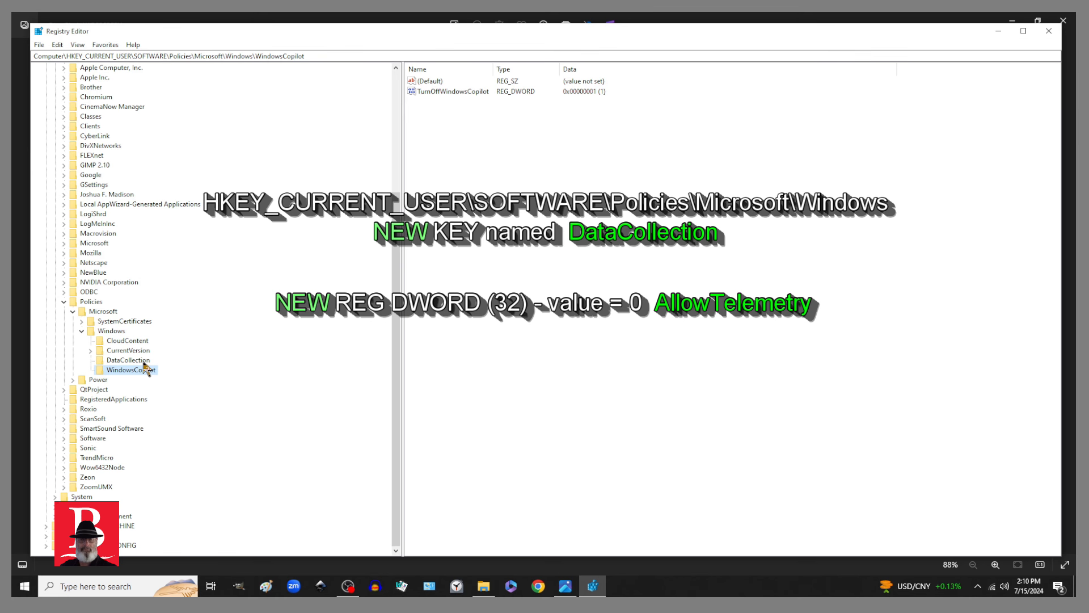
{"action": "left_click", "coordinate": [128, 359]}
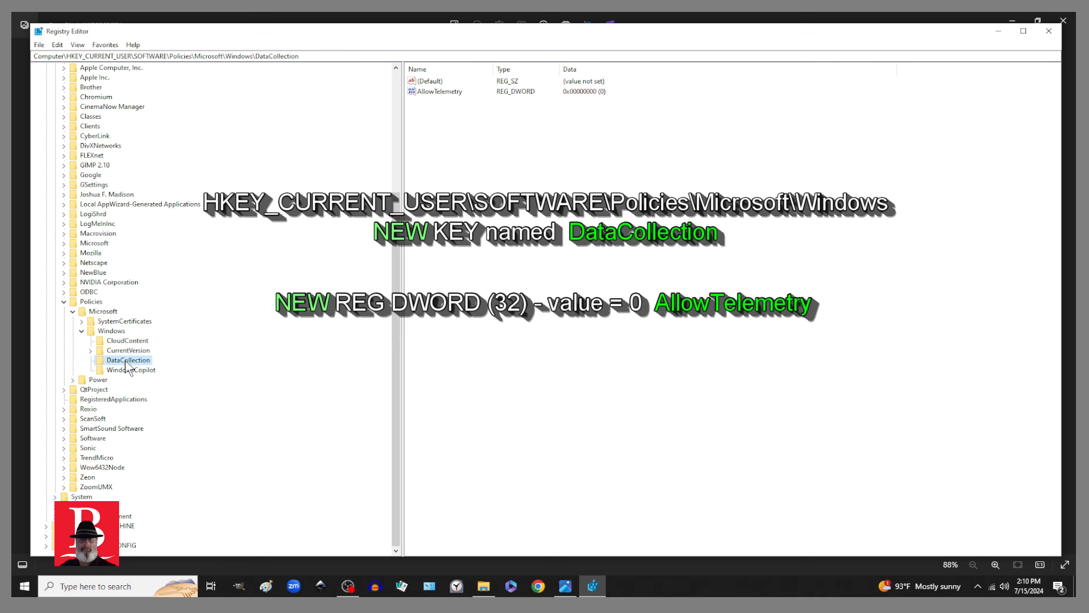
{"action": "mouse_move", "coordinate": [264, 375]}
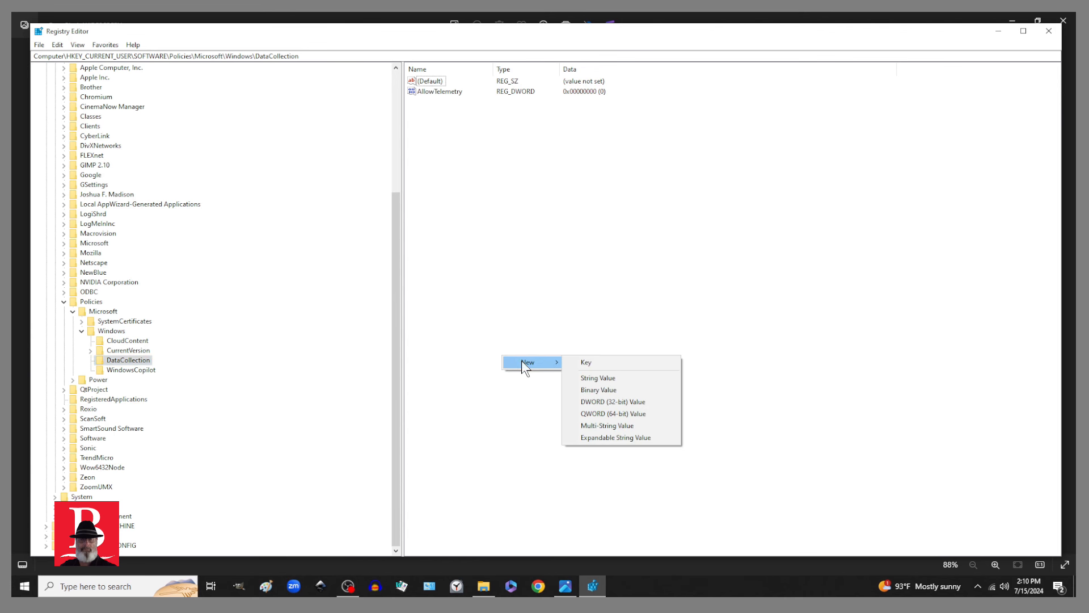
{"action": "mouse_move", "coordinate": [578, 396]}
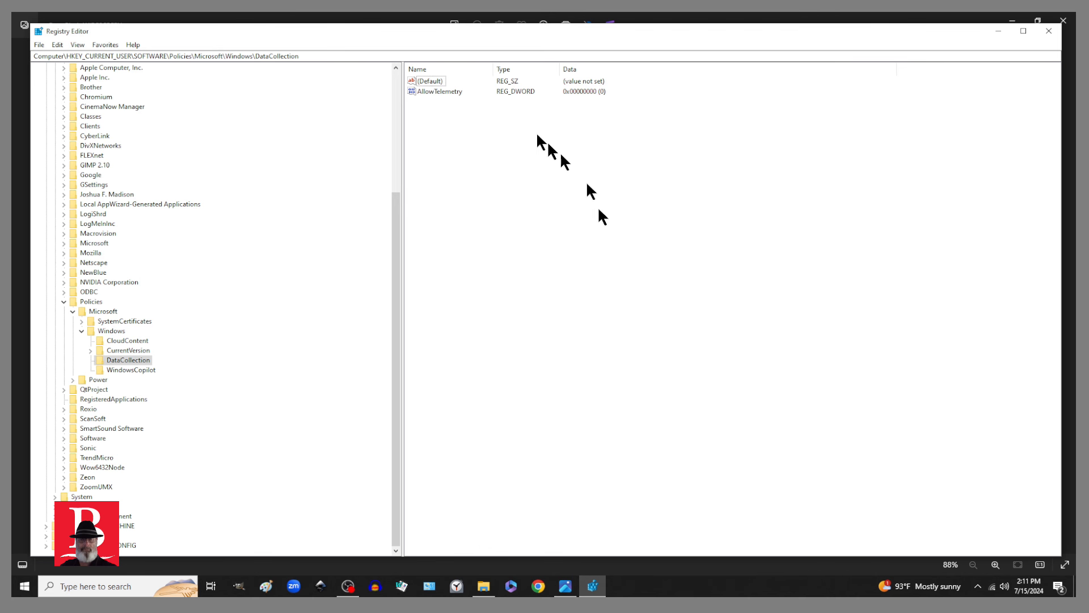
{"action": "mouse_move", "coordinate": [422, 99]}
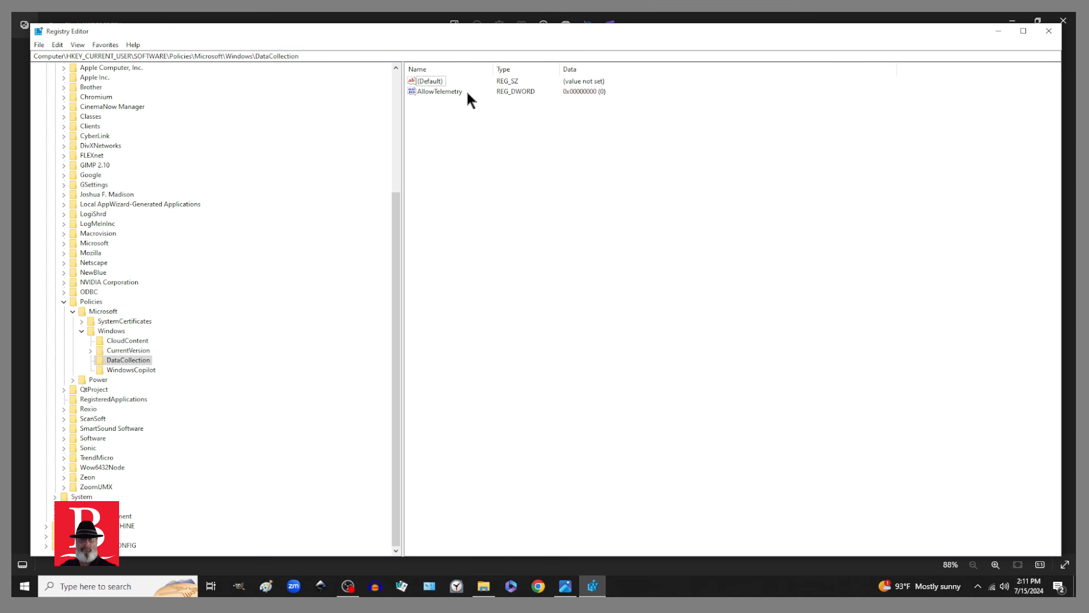
{"action": "mouse_move", "coordinate": [439, 105]}
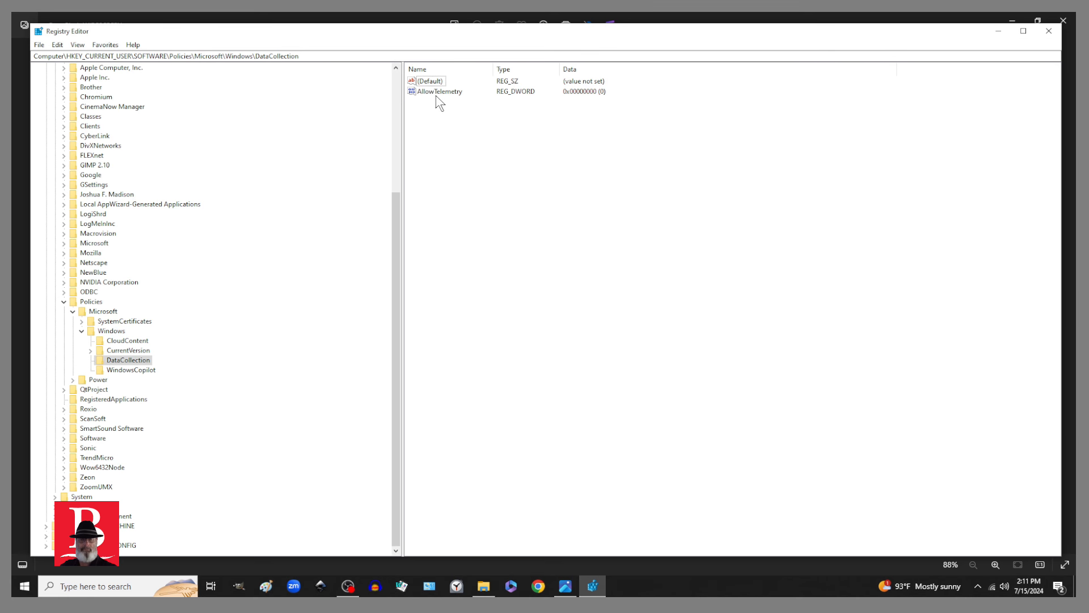
{"action": "mouse_move", "coordinate": [587, 101]}
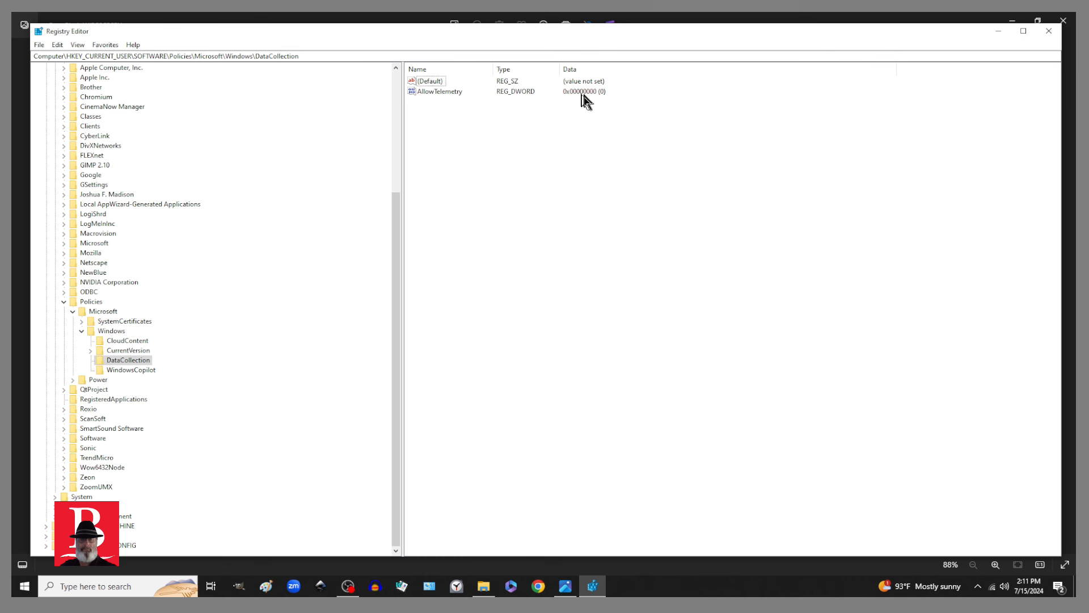
{"action": "mouse_move", "coordinate": [434, 125]}
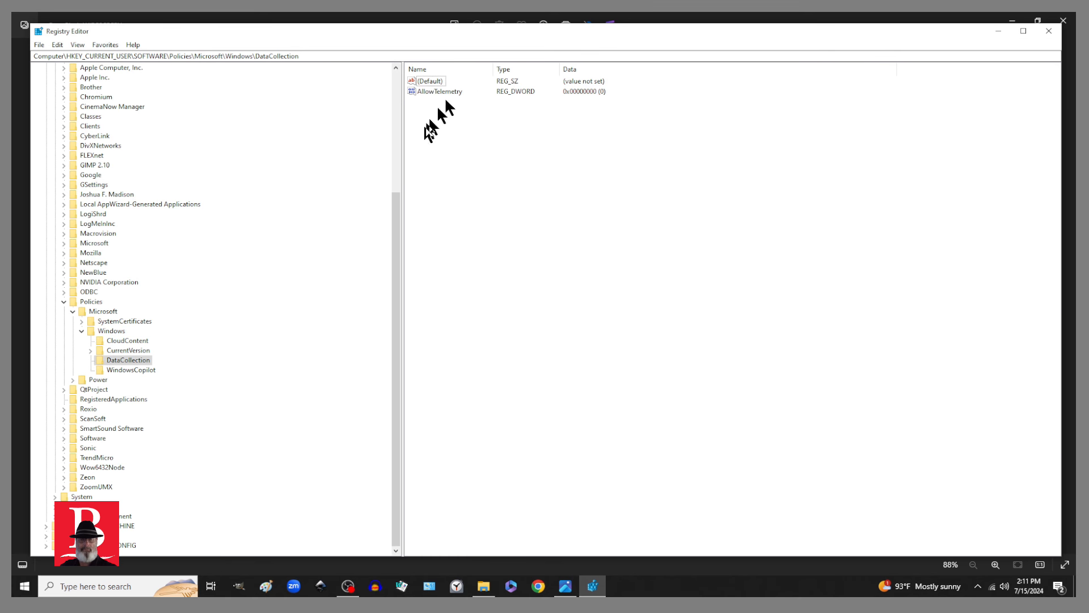
{"action": "mouse_move", "coordinate": [121, 379]}
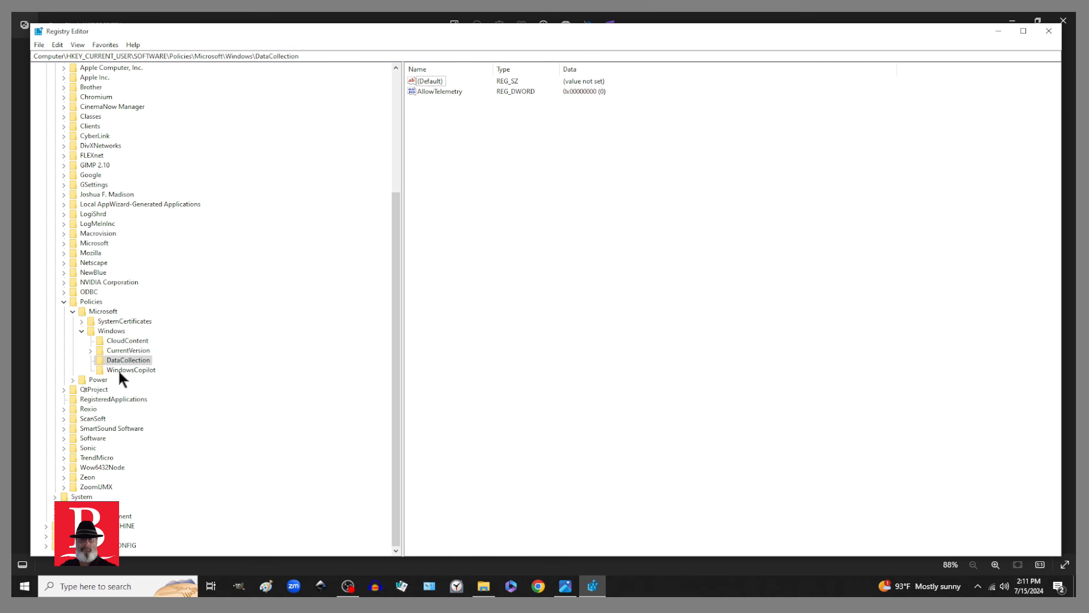
Show the WindowsCopilot key's values and dismiss the New context menu without adding anything.
{"action": "left_click", "coordinate": [131, 369]}
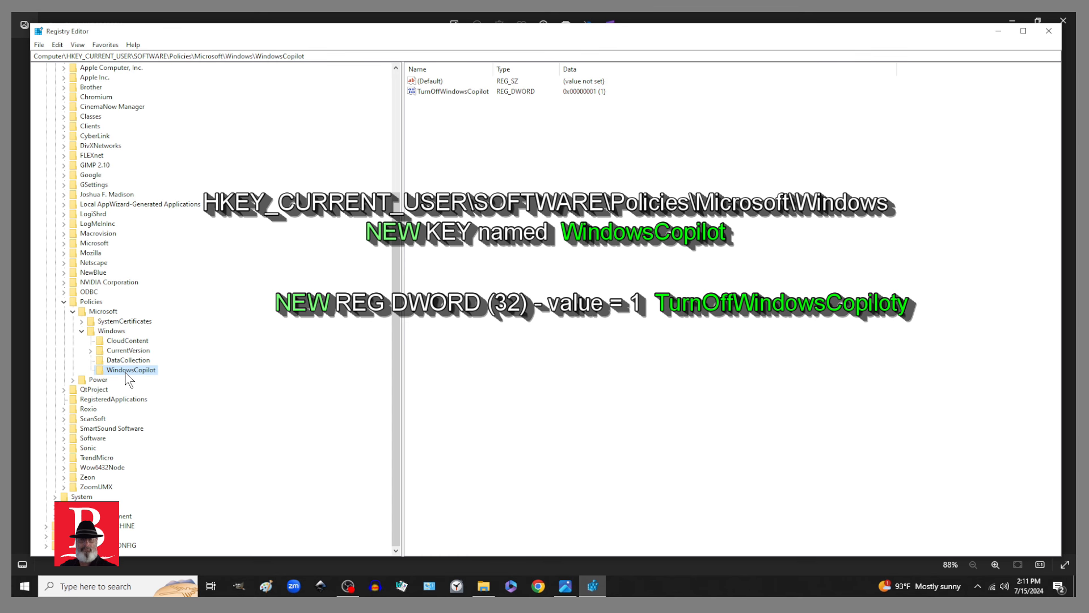
{"action": "mouse_move", "coordinate": [118, 382]}
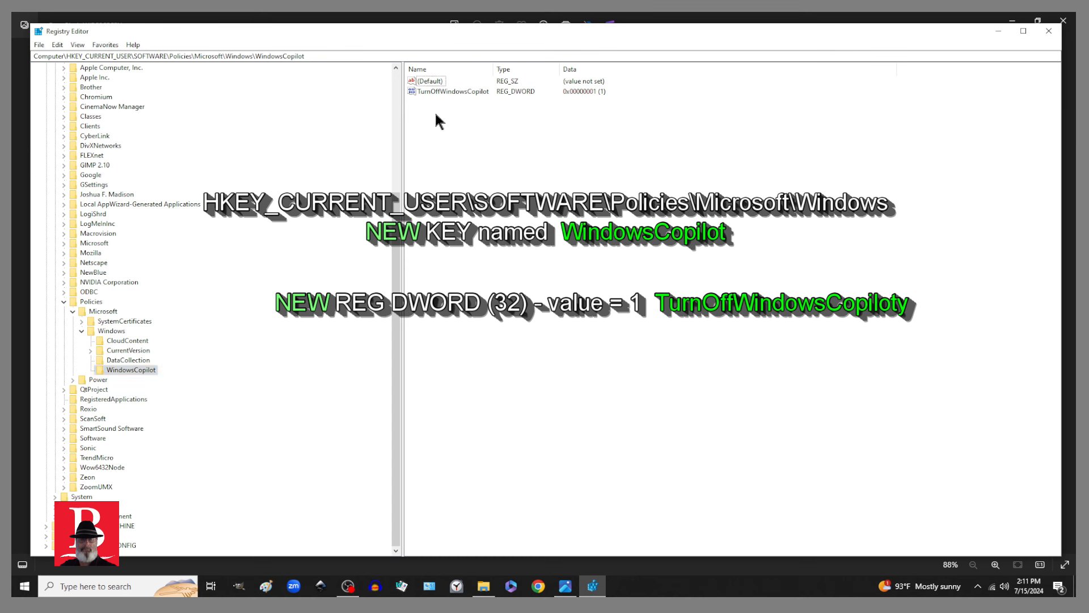
{"action": "right_click", "coordinate": [438, 121]}
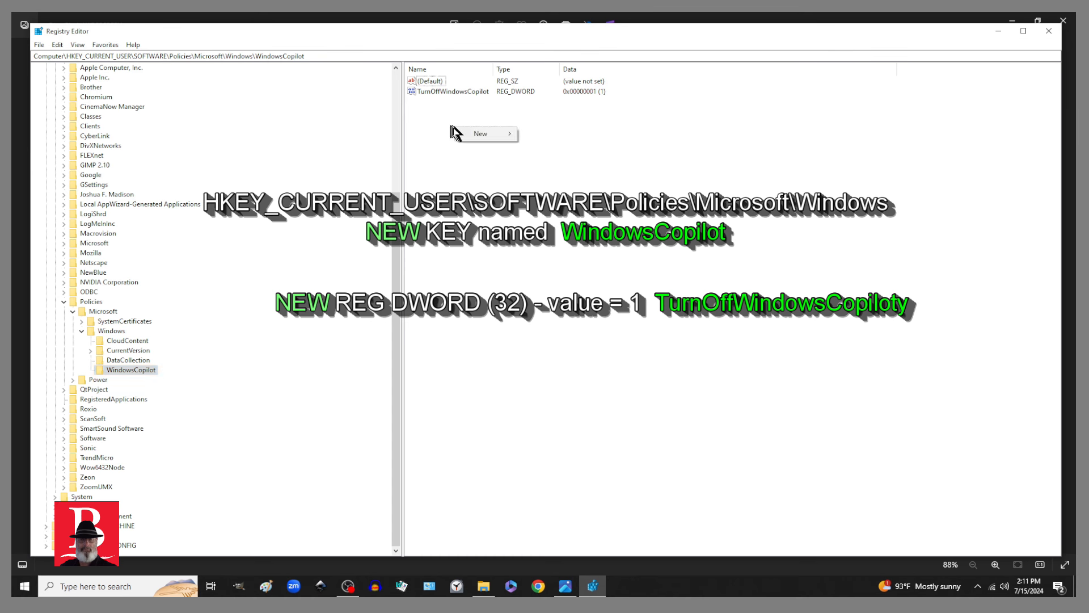
{"action": "left_click", "coordinate": [480, 134]}
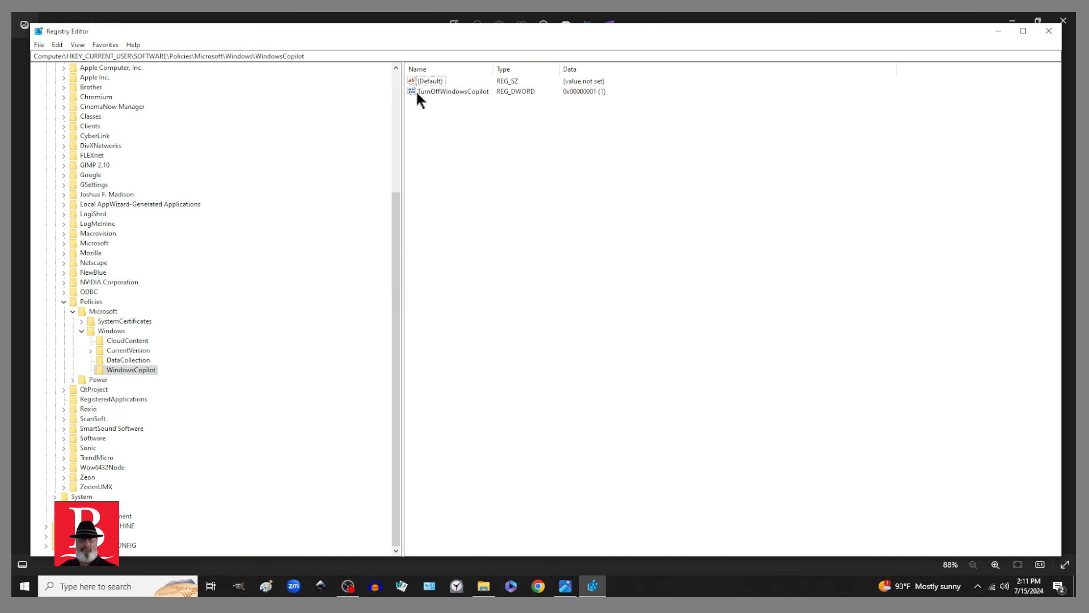
{"action": "mouse_move", "coordinate": [447, 101]}
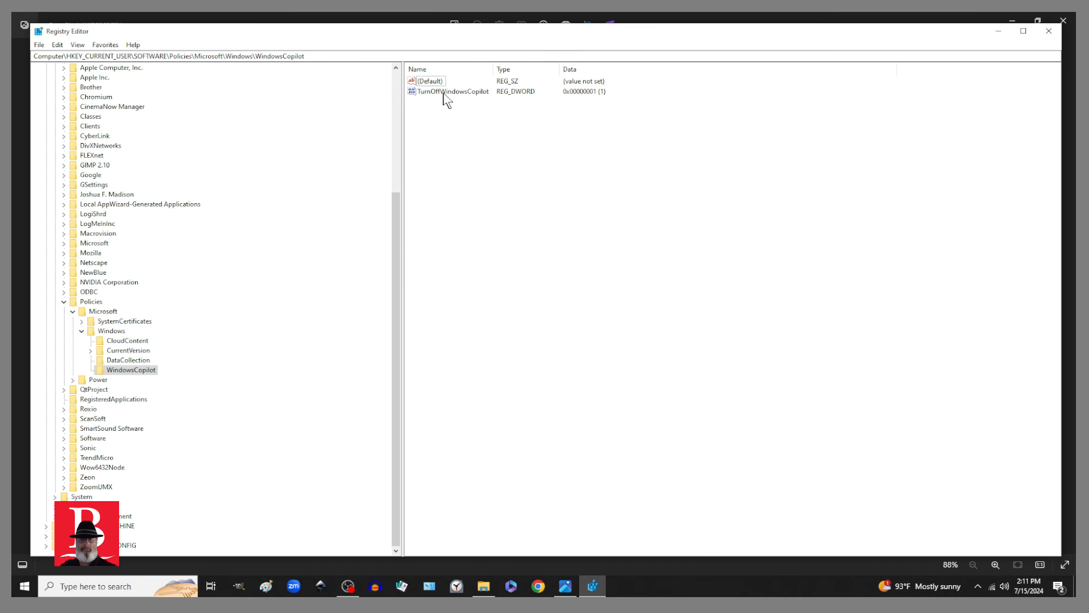
{"action": "mouse_move", "coordinate": [487, 102]}
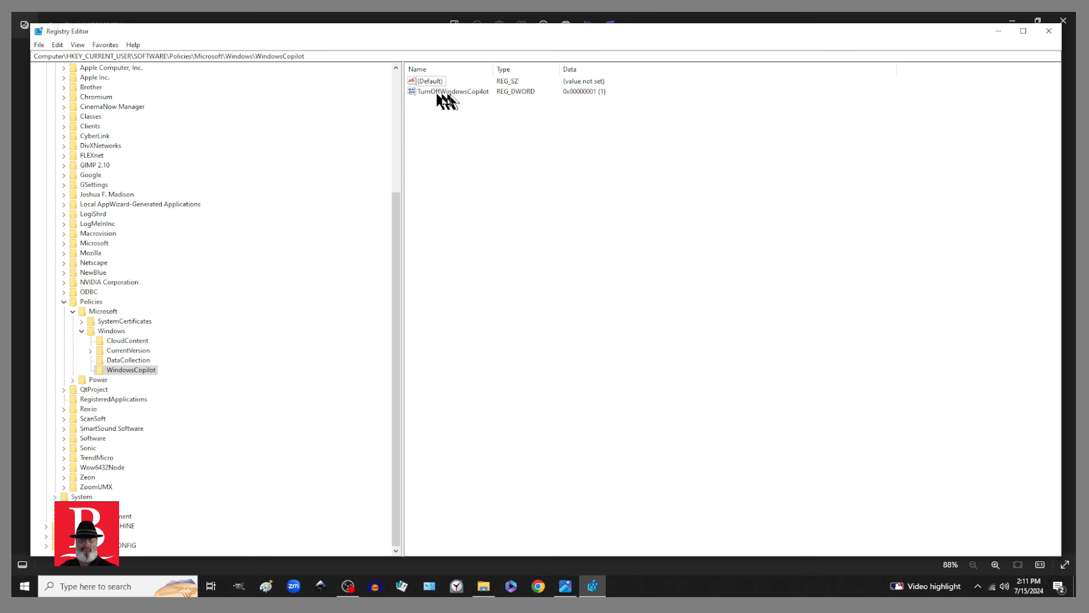
{"action": "mouse_move", "coordinate": [559, 127]}
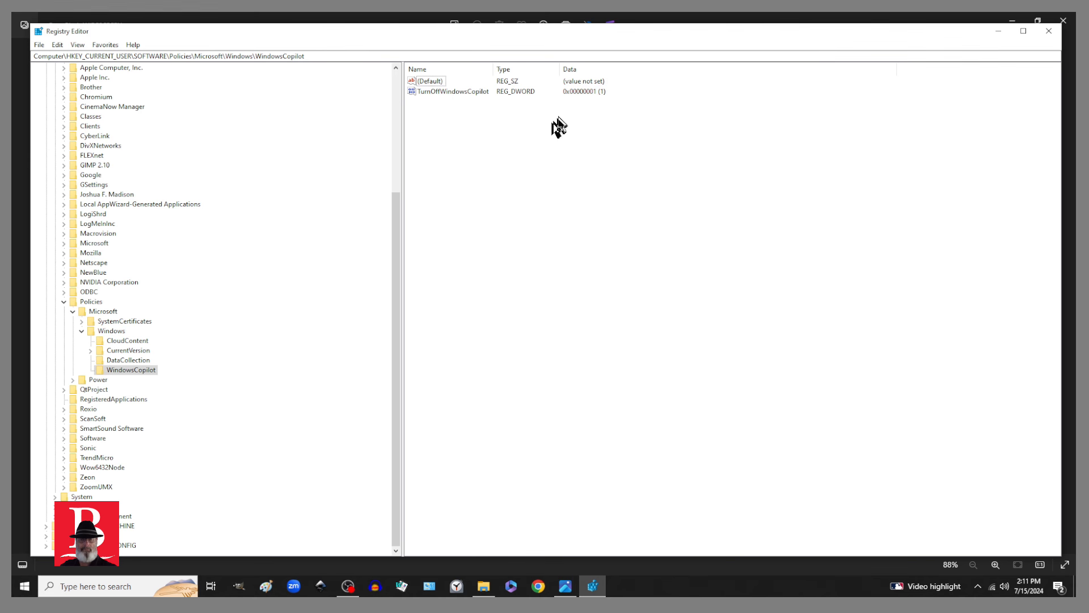
Confirm TurnOffWindowsCopilot holds value data 1 and keep it unchanged.
{"action": "left_click", "coordinate": [449, 91]}
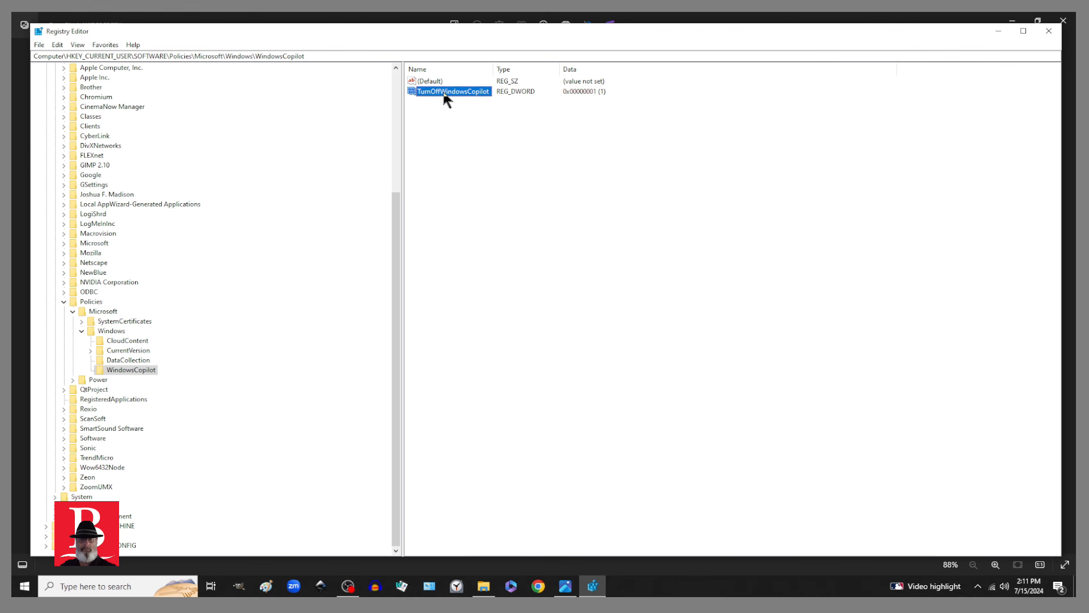
{"action": "double_click", "coordinate": [453, 90]}
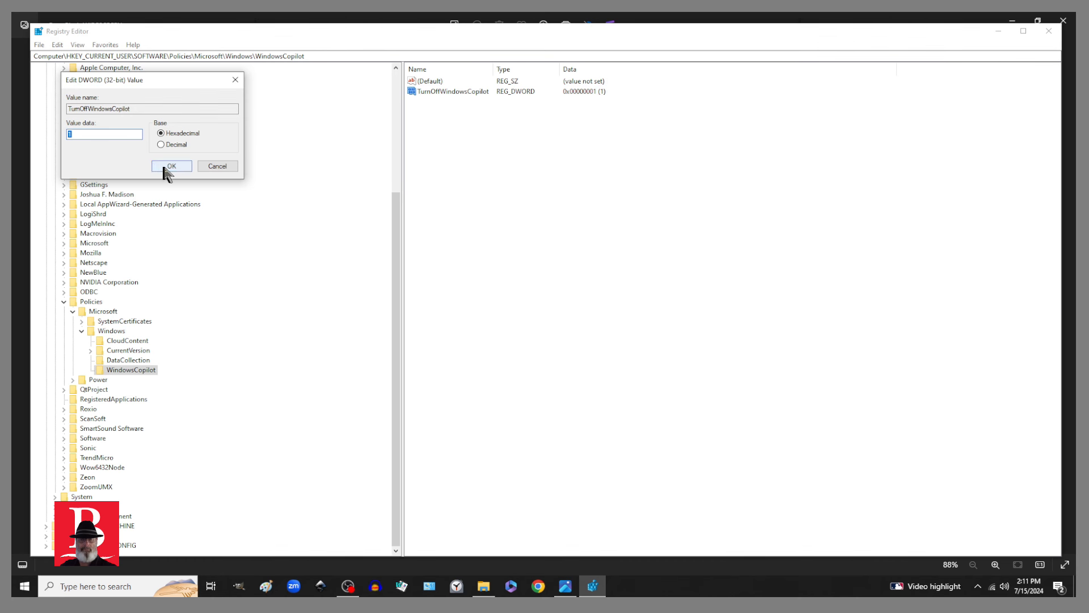
{"action": "left_click", "coordinate": [172, 165]}
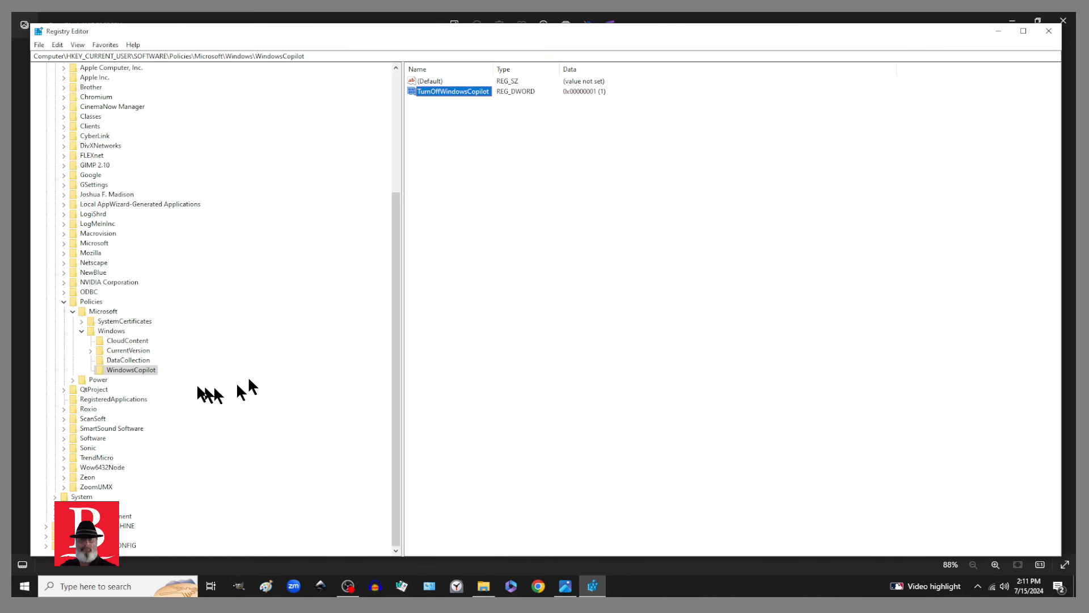
Confirm AllowTelemetry in DataCollection holds value data 0 and keep it unchanged.
{"action": "left_click", "coordinate": [128, 360]}
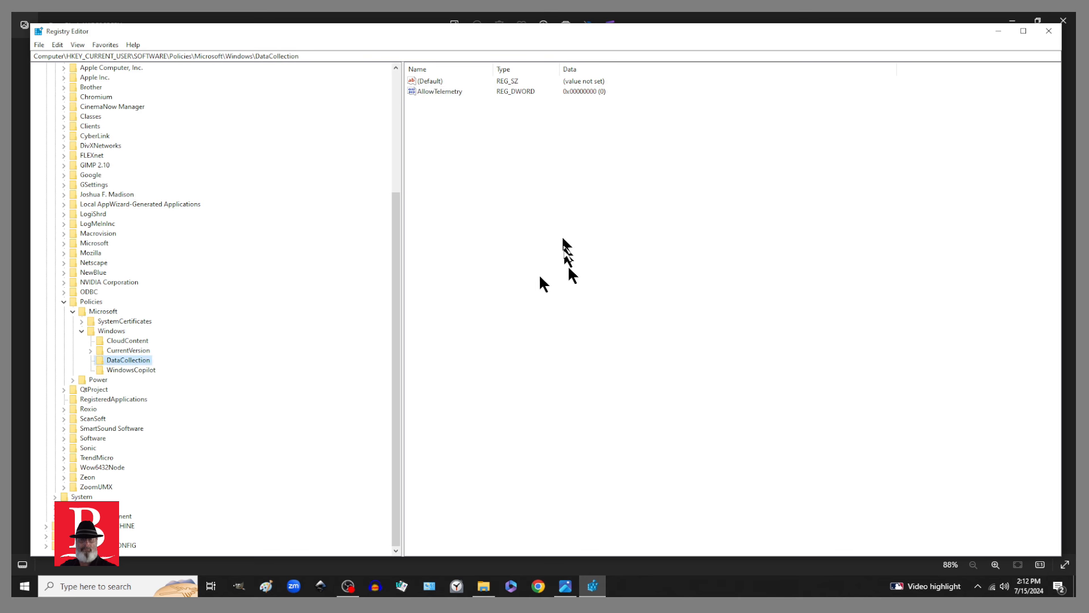
{"action": "double_click", "coordinate": [439, 91]}
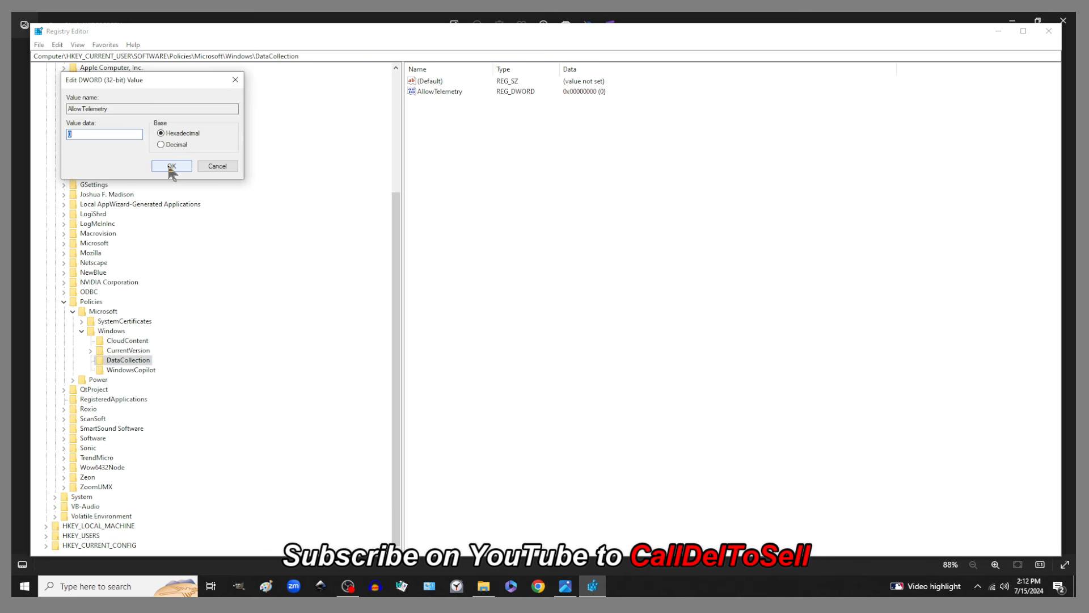
{"action": "left_click", "coordinate": [171, 166]}
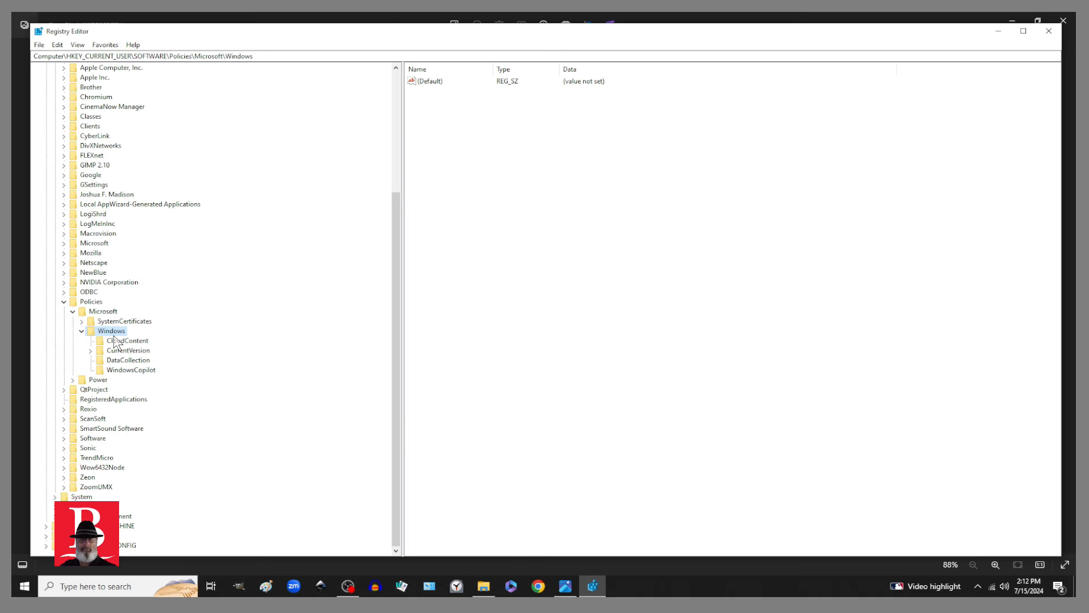
Create a new subkey, New Key #1, under the Windows policies key.
{"action": "right_click", "coordinate": [110, 331]}
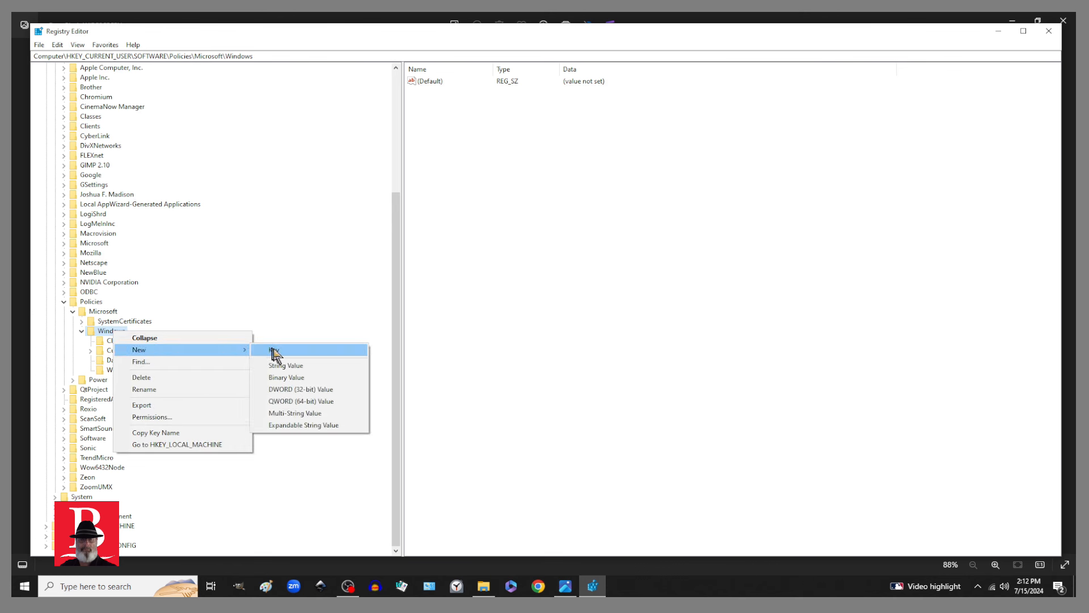
{"action": "left_click", "coordinate": [275, 351]}
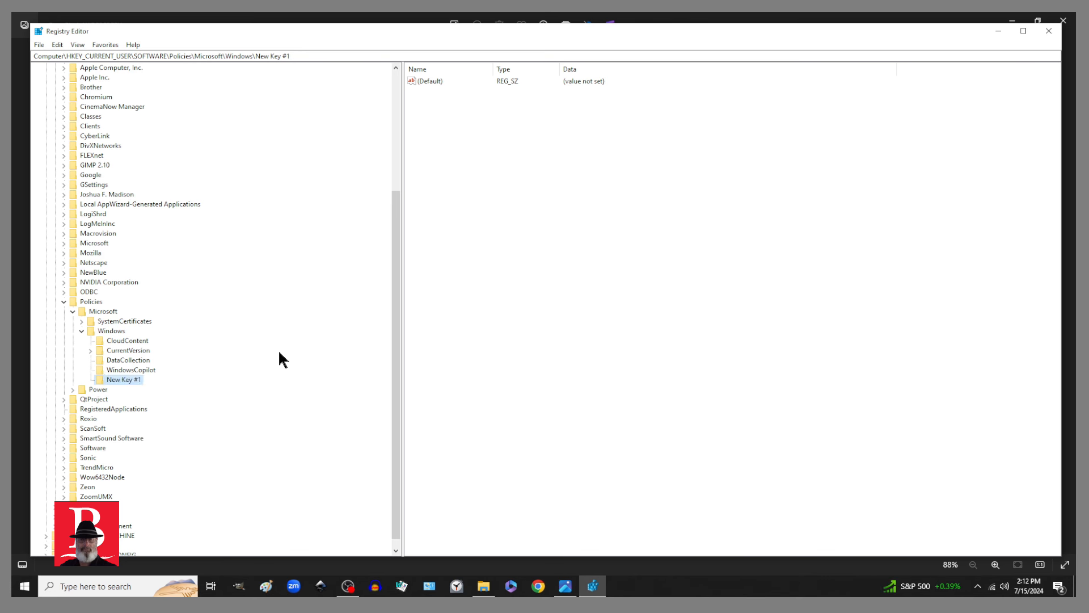
{"action": "mouse_move", "coordinate": [113, 339]}
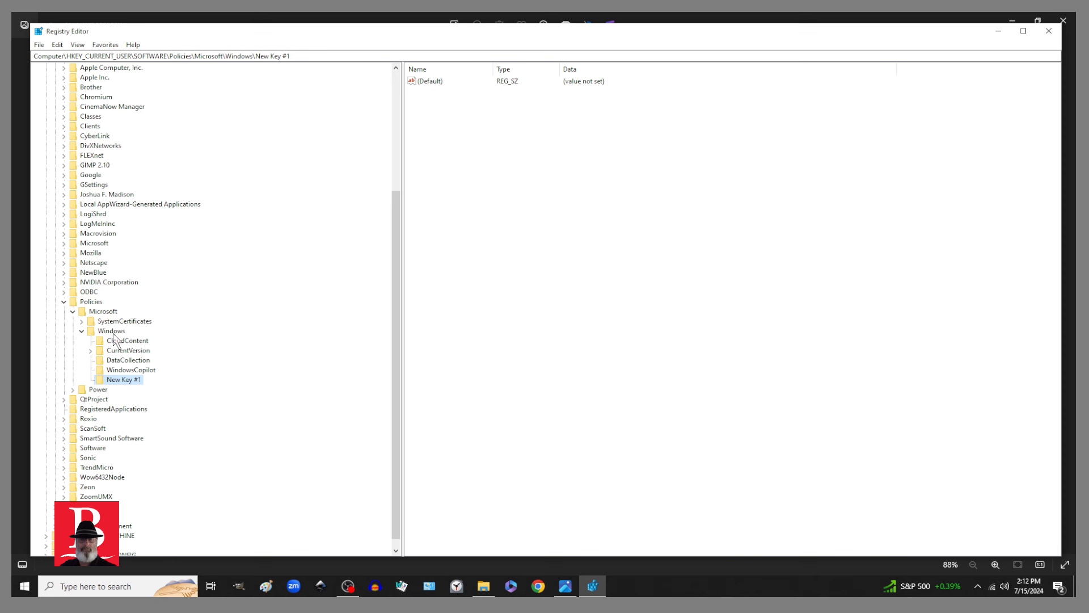
Add a DWORD (32-bit) value to New Key #1 and set its data to 1.
{"action": "right_click", "coordinate": [123, 379]}
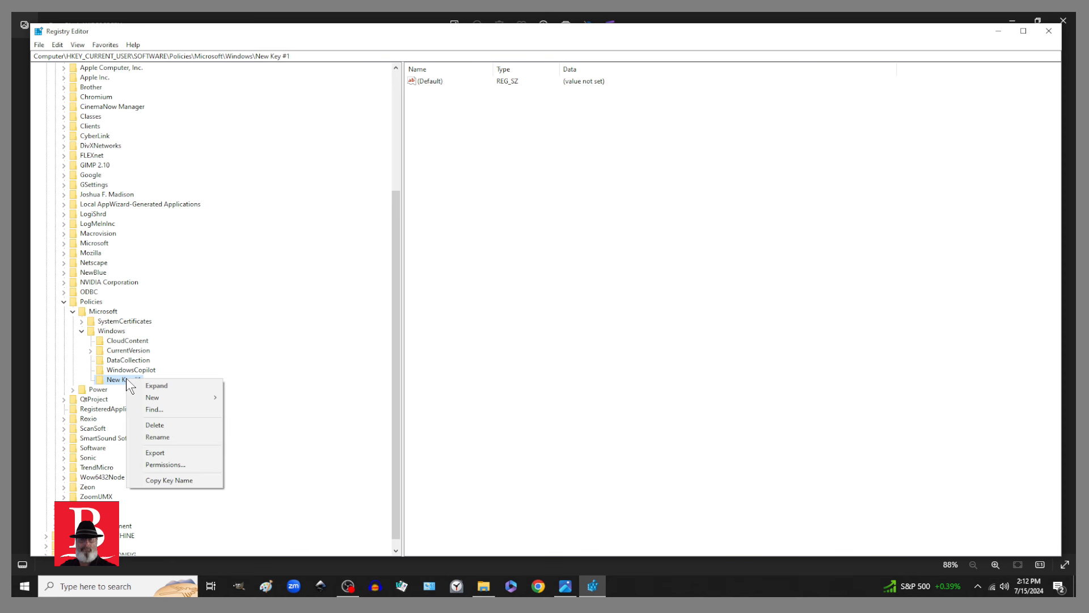
{"action": "left_click", "coordinate": [153, 397]}
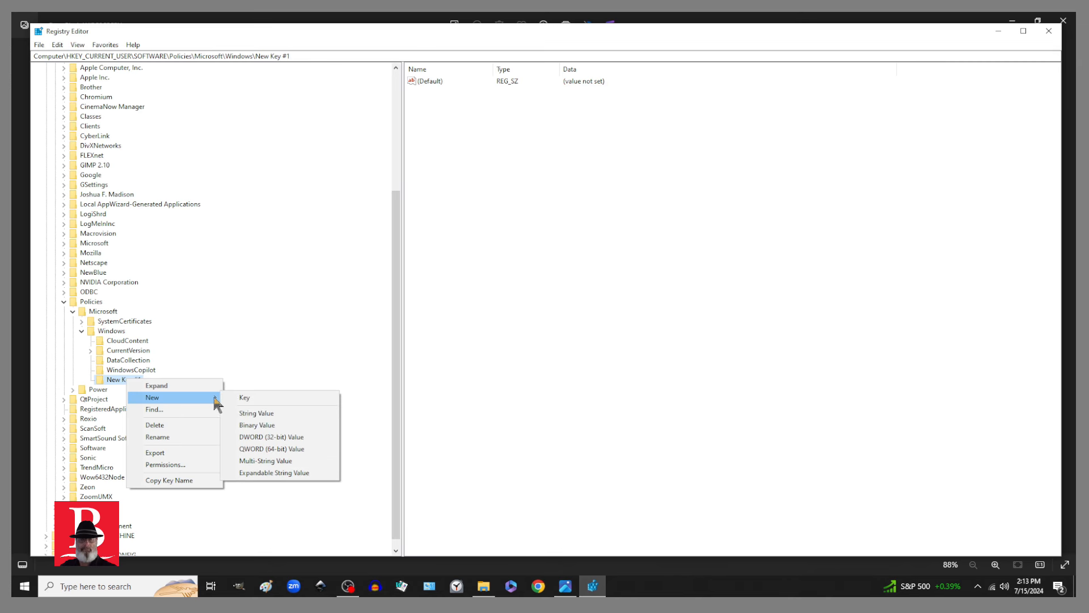
{"action": "left_click", "coordinate": [271, 436]}
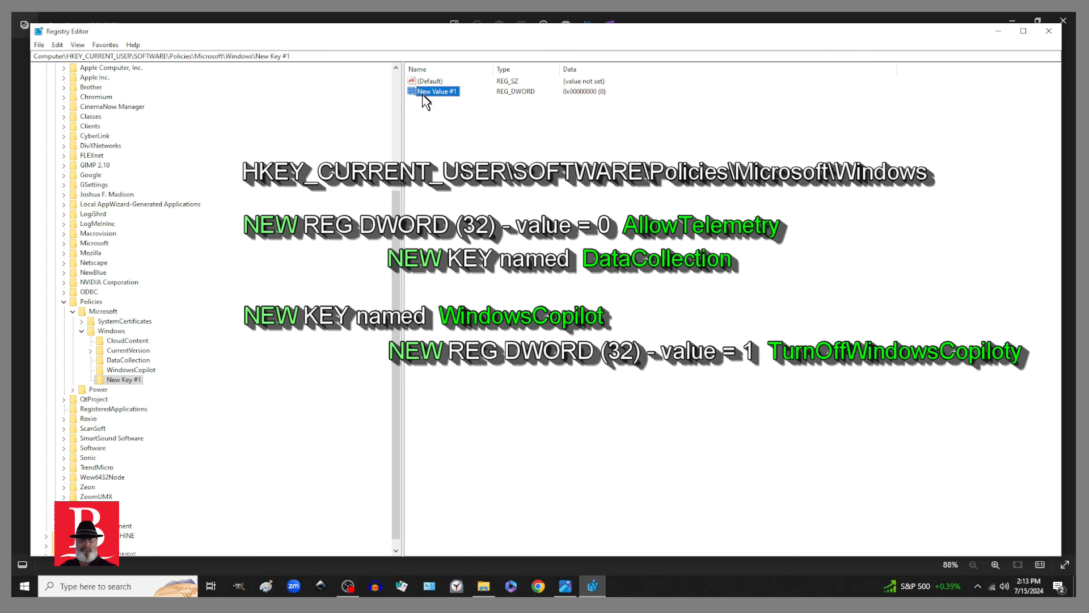
{"action": "double_click", "coordinate": [436, 90]}
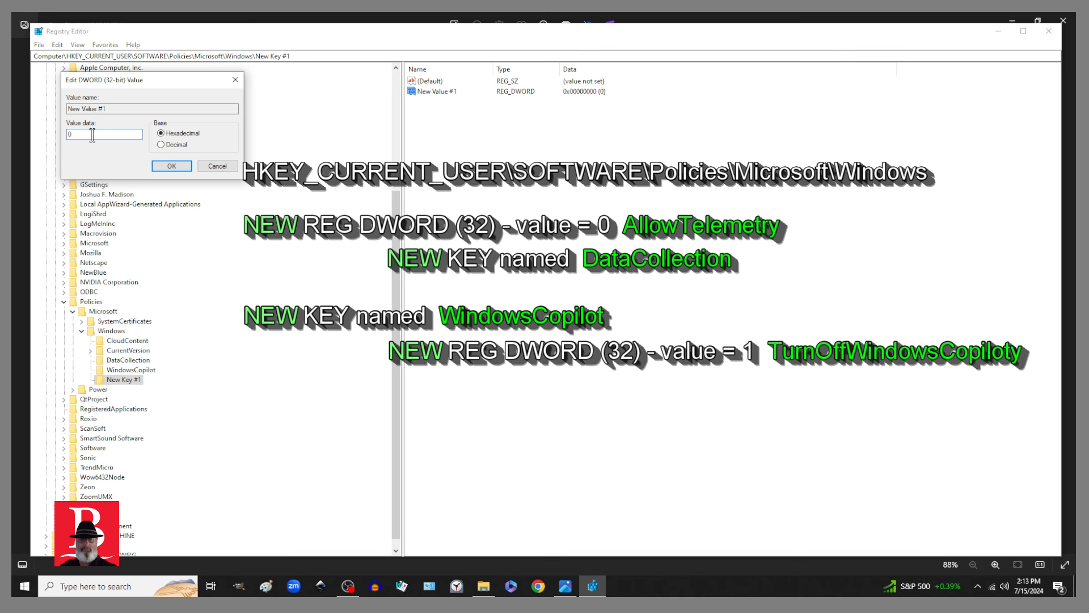
{"action": "type", "text": "1"}
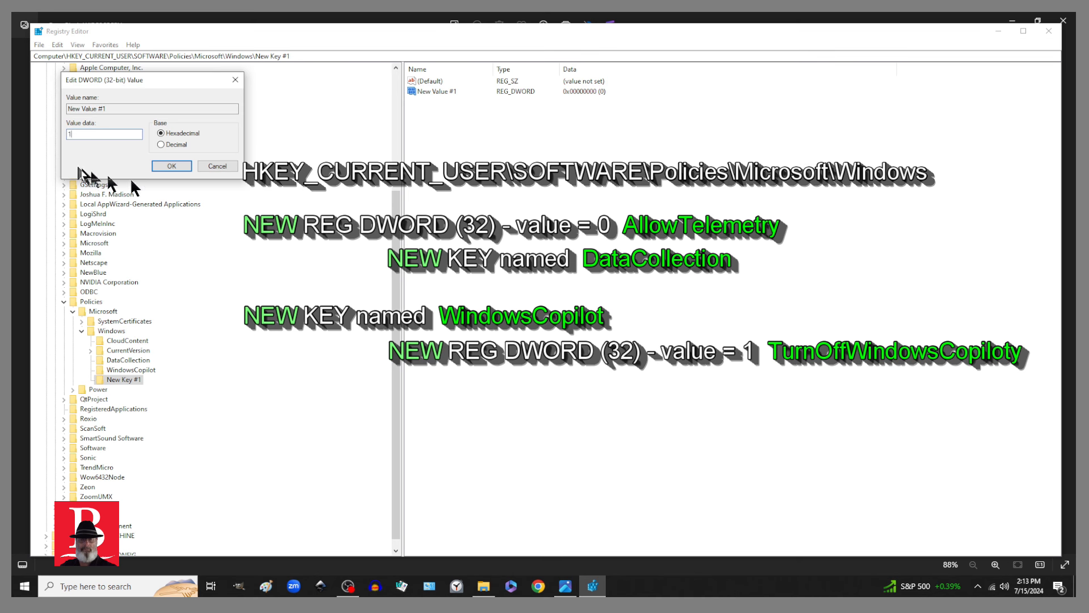
{"action": "left_click", "coordinate": [171, 165]}
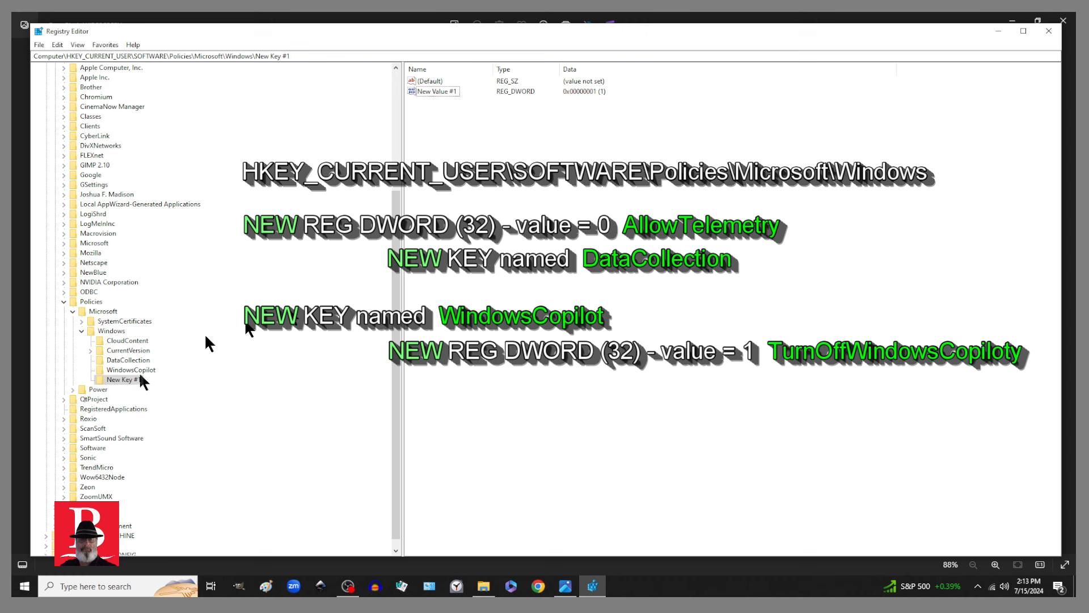
{"action": "mouse_move", "coordinate": [405, 184]}
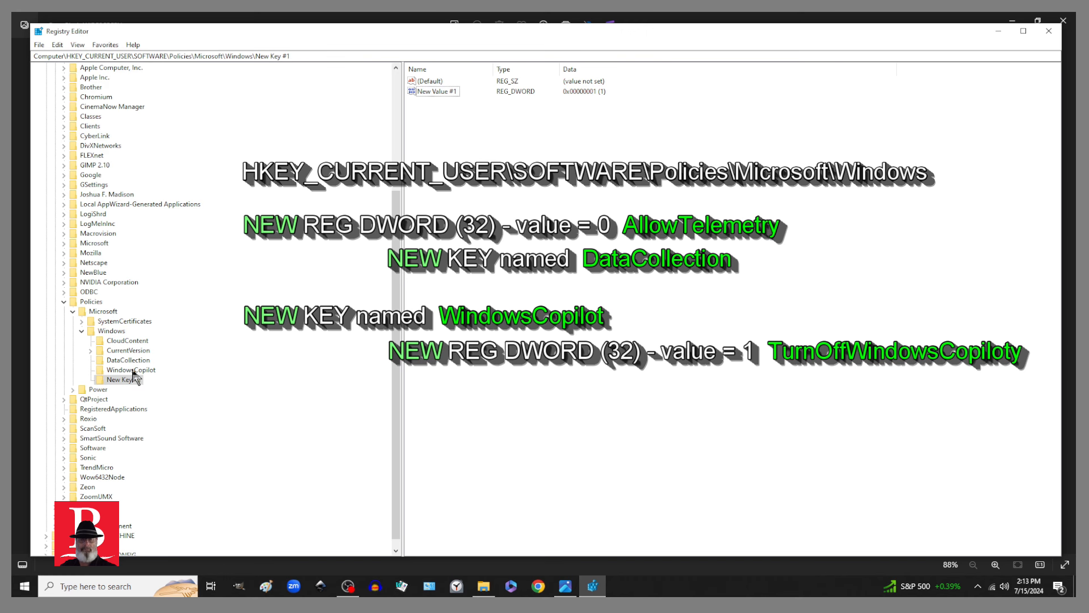
Delete the practice New Key #1 subkey permanently.
{"action": "left_click", "coordinate": [122, 379]}
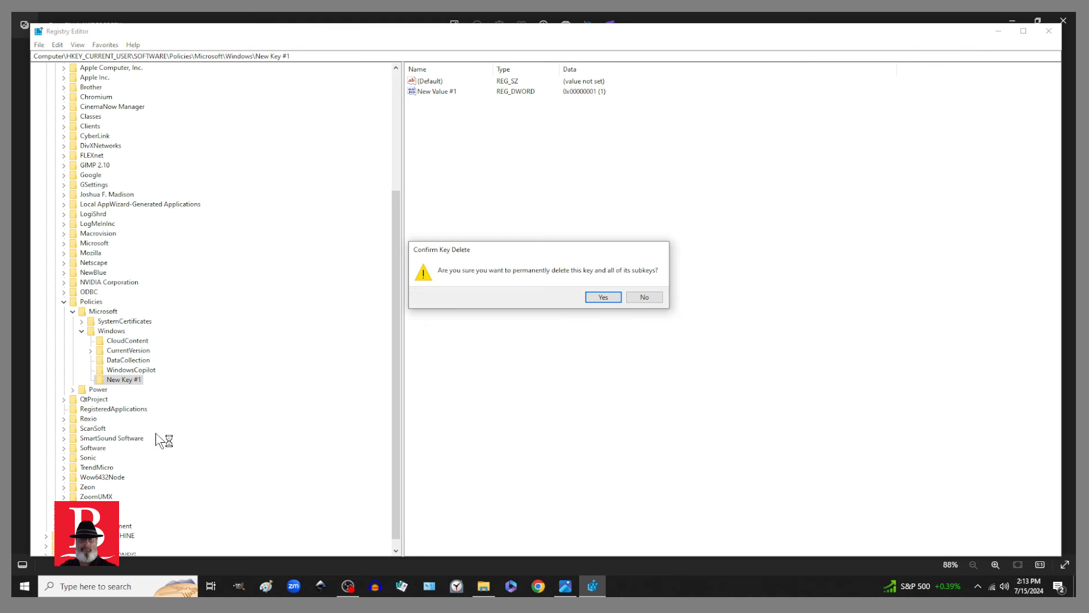
{"action": "left_click", "coordinate": [601, 296]}
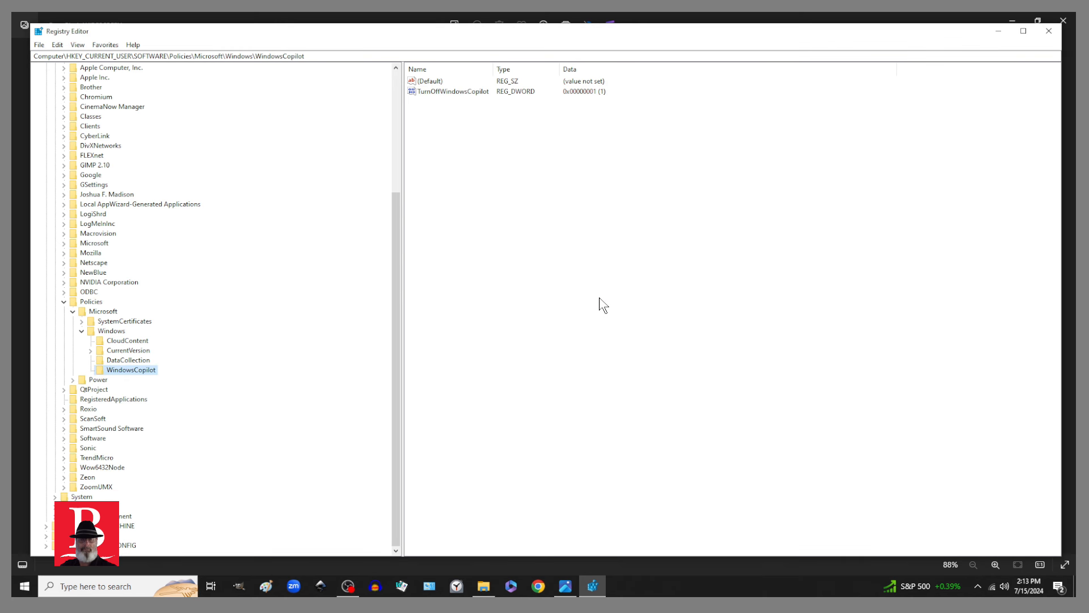